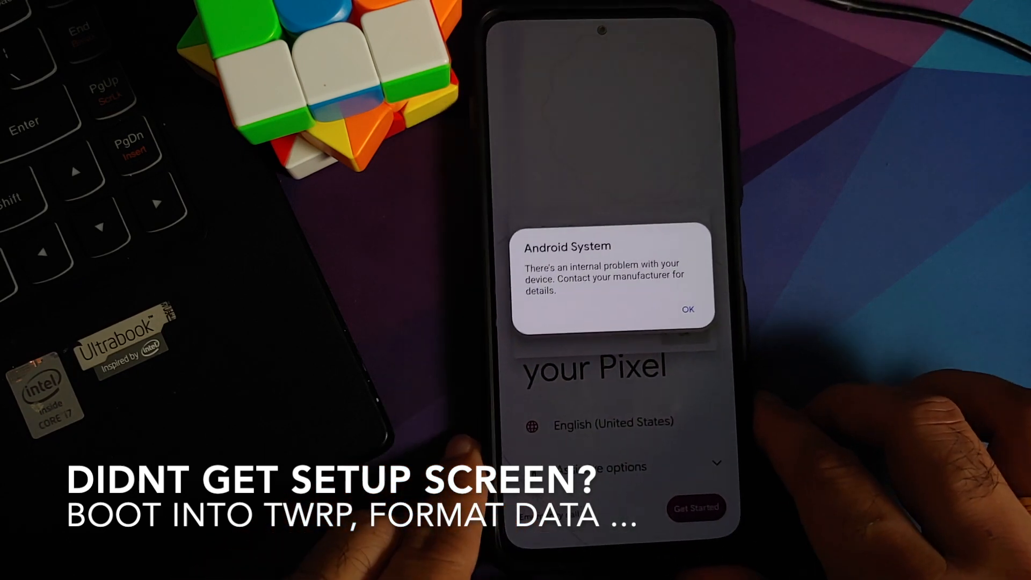
Dismiss the Android System internal-problem warning and tap Get started on the welcome screen
left_click(687, 309)
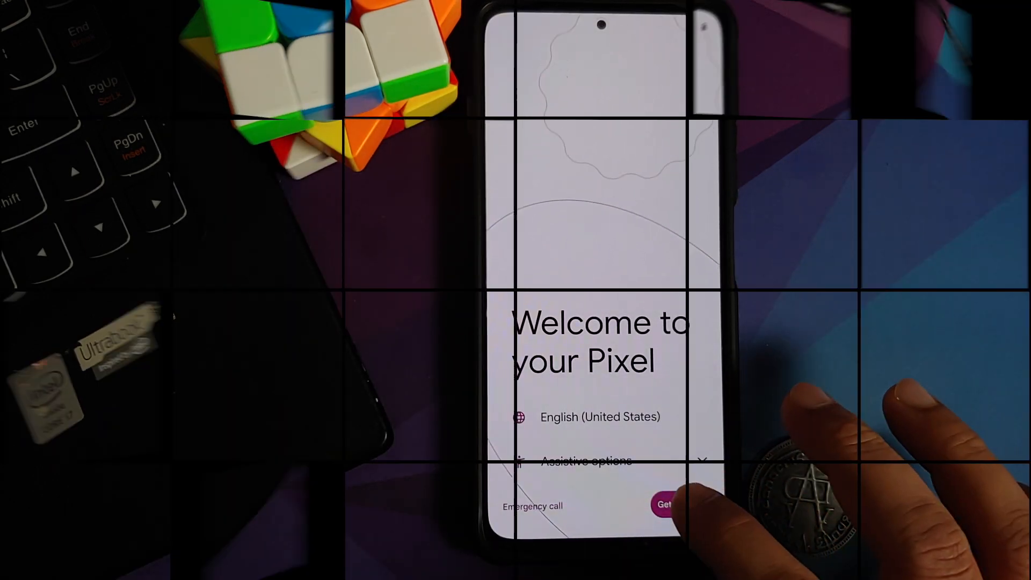
left_click(665, 504)
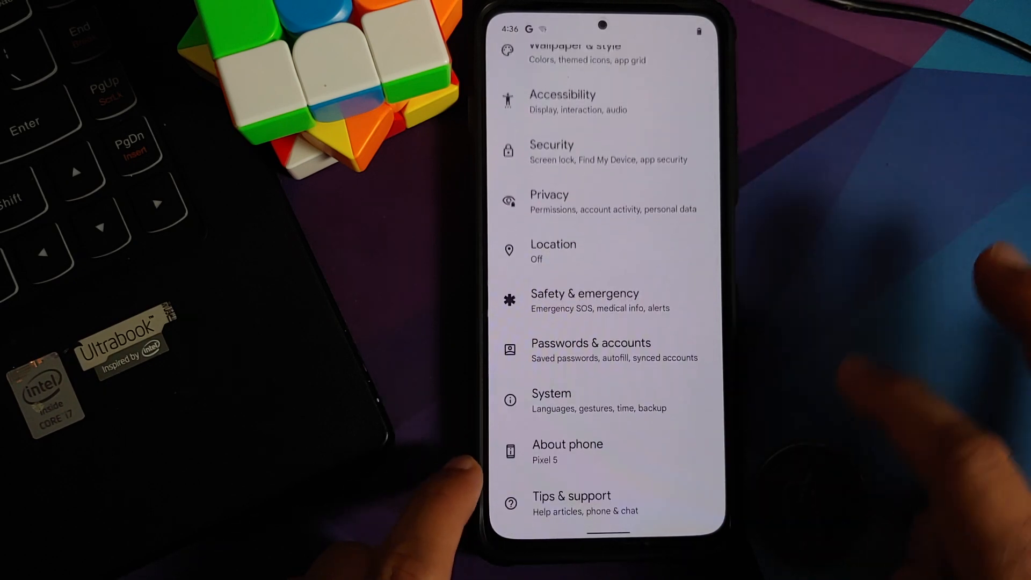
Scroll the Settings list down to About phone and open it
scroll("down", 3)
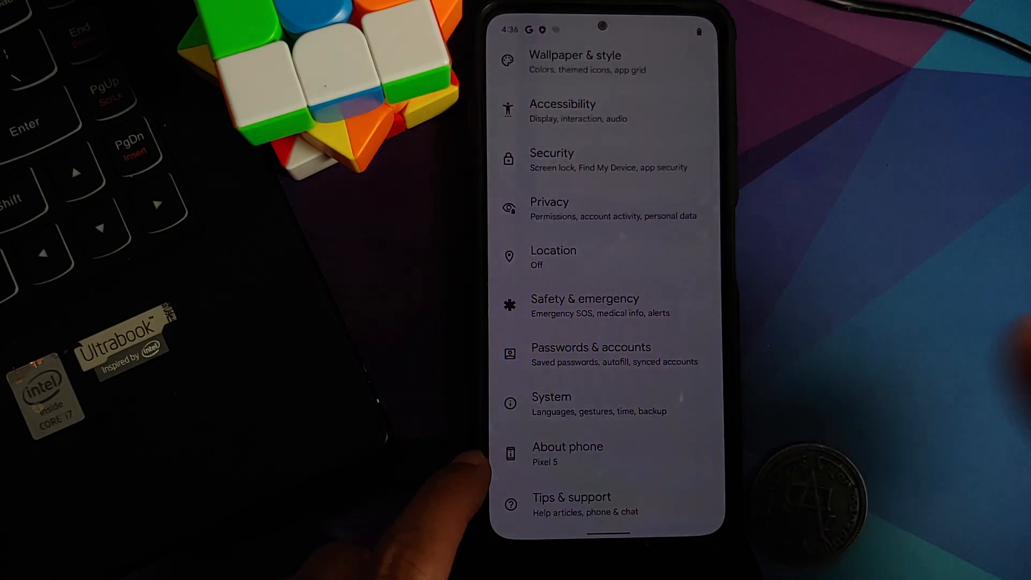
left_click(567, 454)
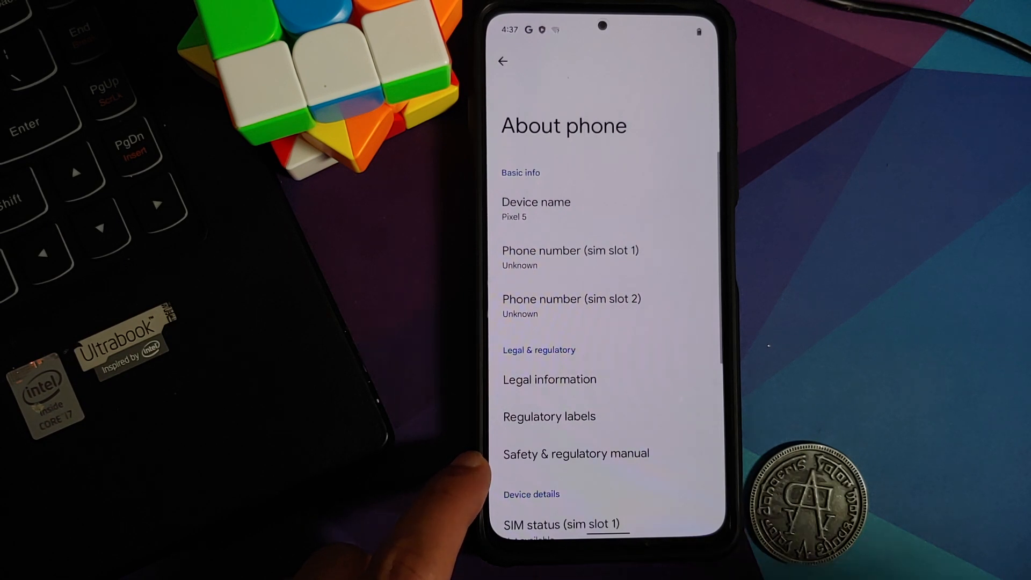
Scroll through the Pixel 5 About phone details
scroll("down", 3)
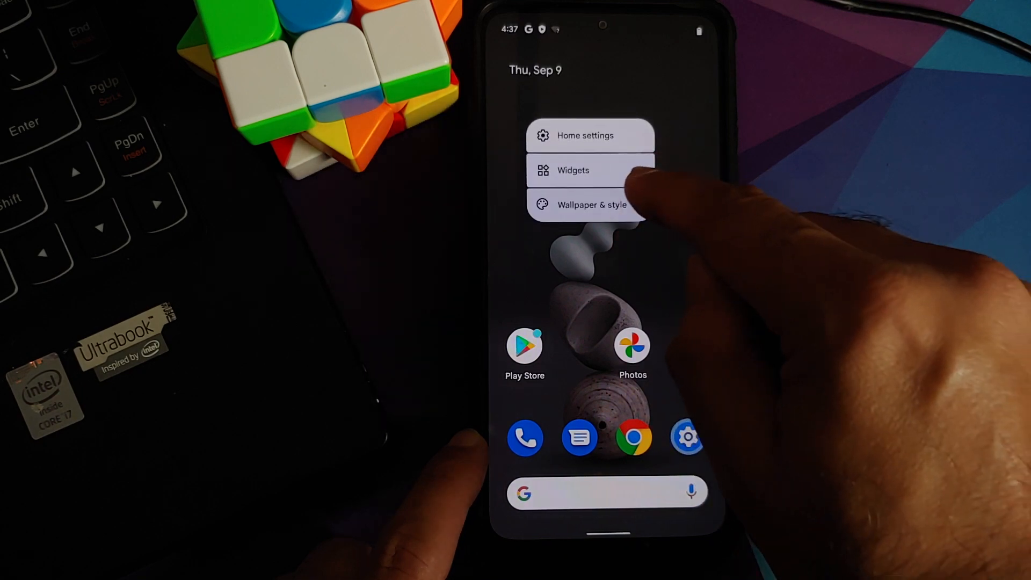
Choose Widgets from the home-screen menu and dismiss the intro tip with Got it
left_click(573, 169)
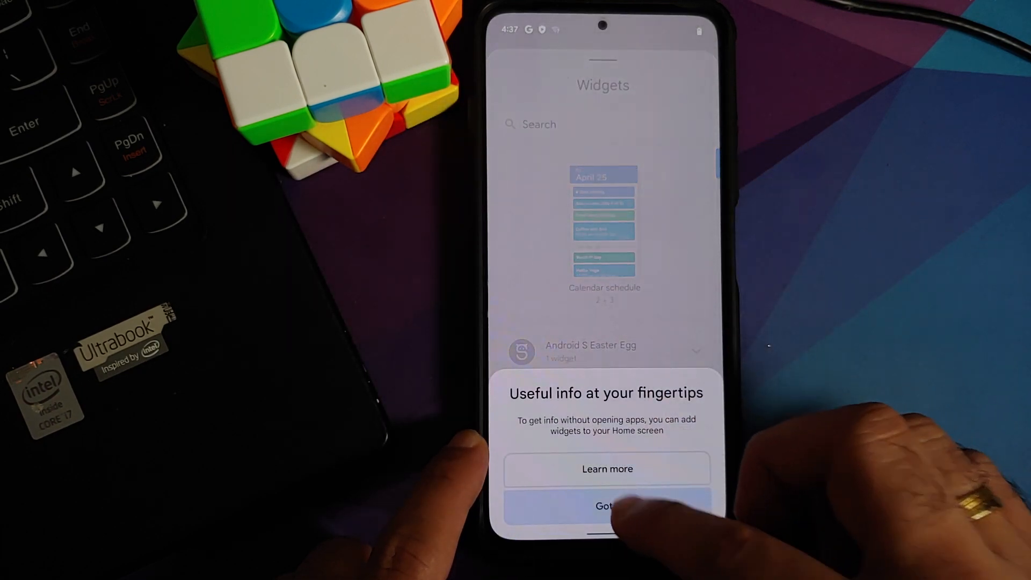
left_click(603, 506)
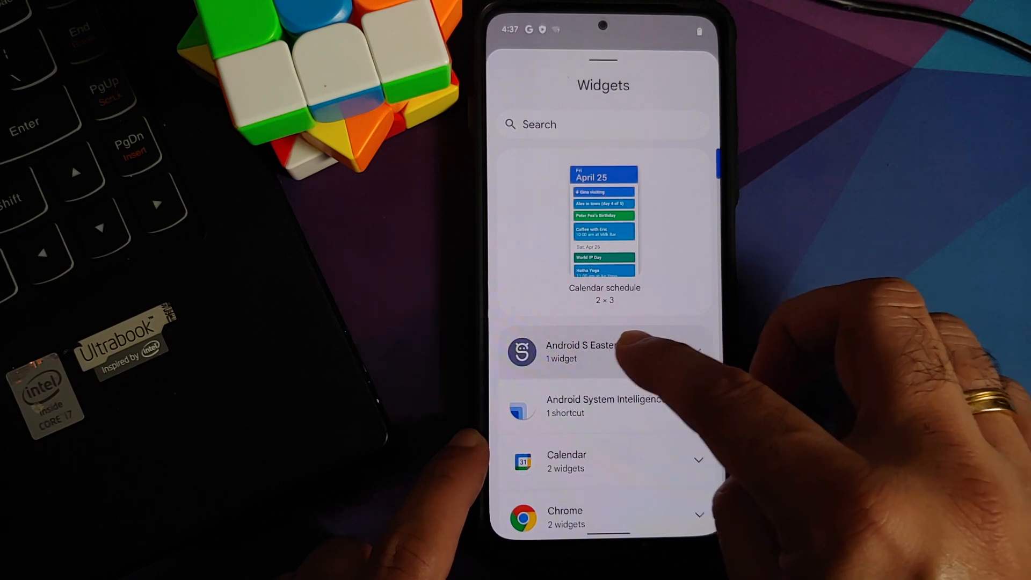